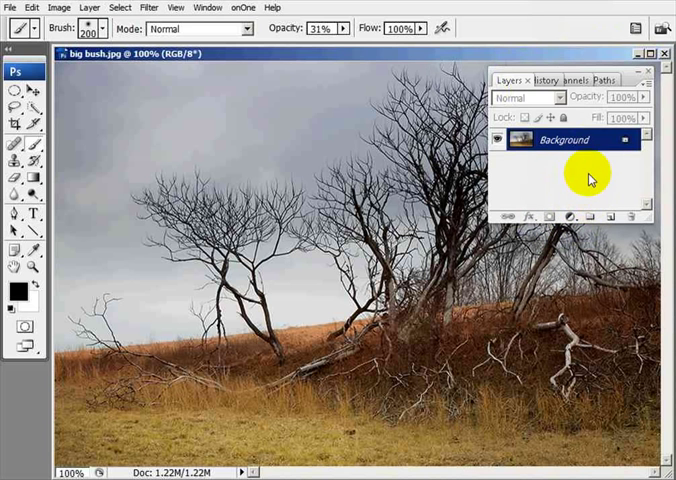
{"action": "mouse_move", "coordinate": [572, 180]}
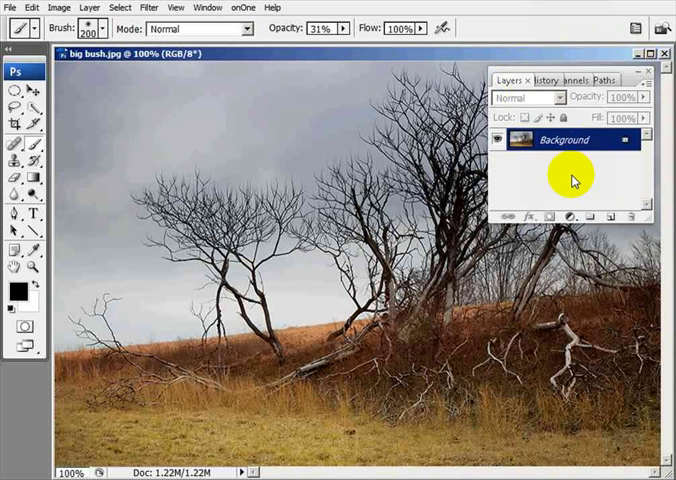
{"action": "mouse_move", "coordinate": [568, 182]}
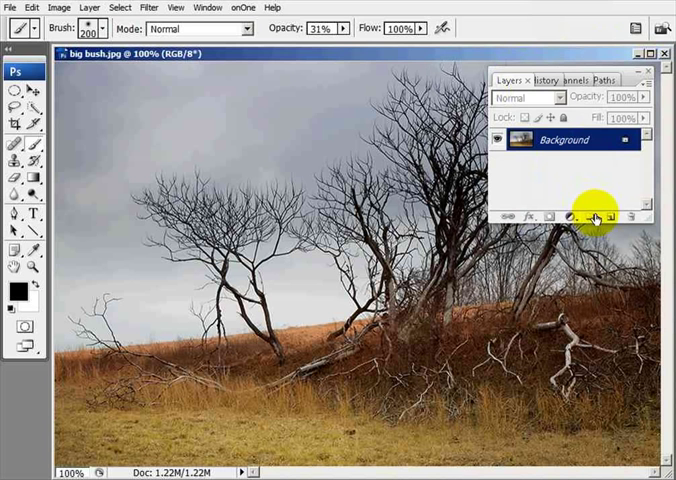
{"action": "mouse_move", "coordinate": [594, 216]}
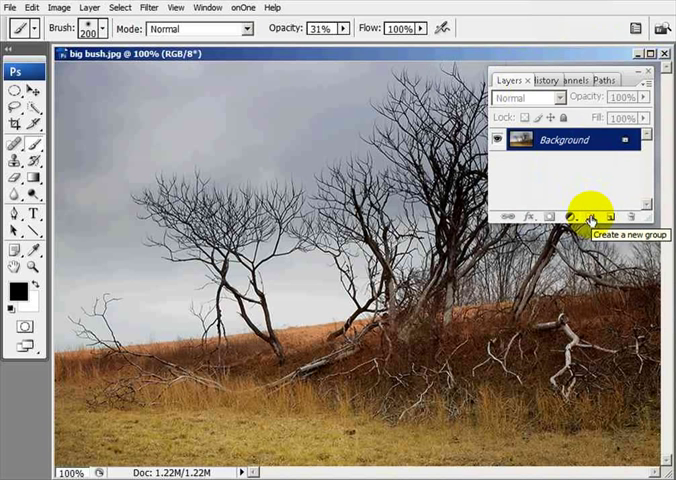
{"action": "mouse_move", "coordinate": [588, 184]}
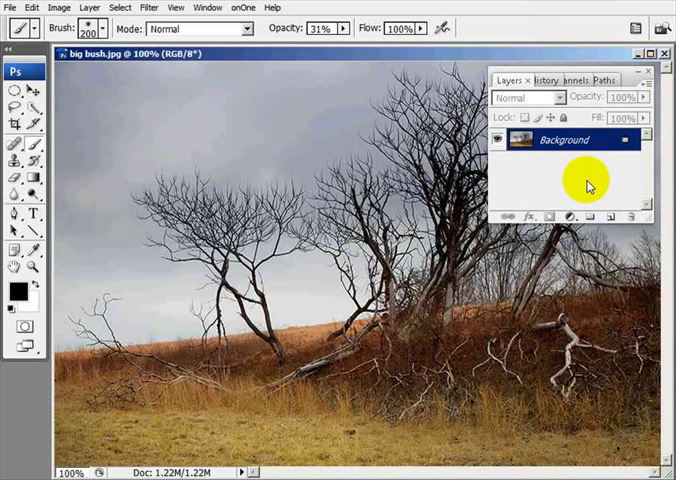
{"action": "mouse_move", "coordinate": [584, 170]}
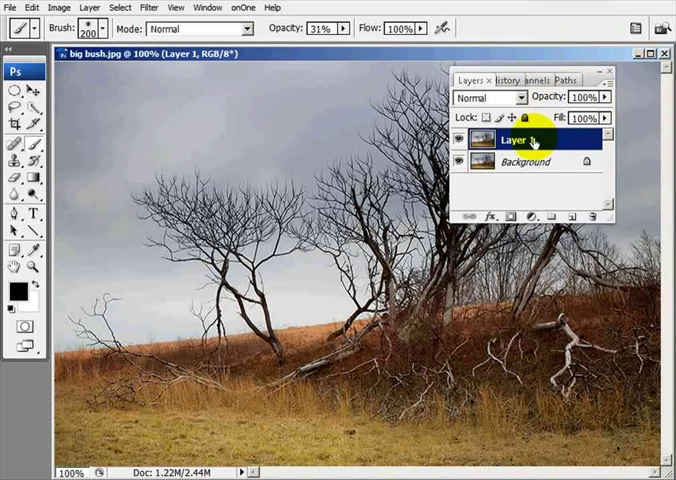
Step: Convert the duplicated Layer 1 above the Background into a Smart Object
{"action": "right_click", "coordinate": [516, 140]}
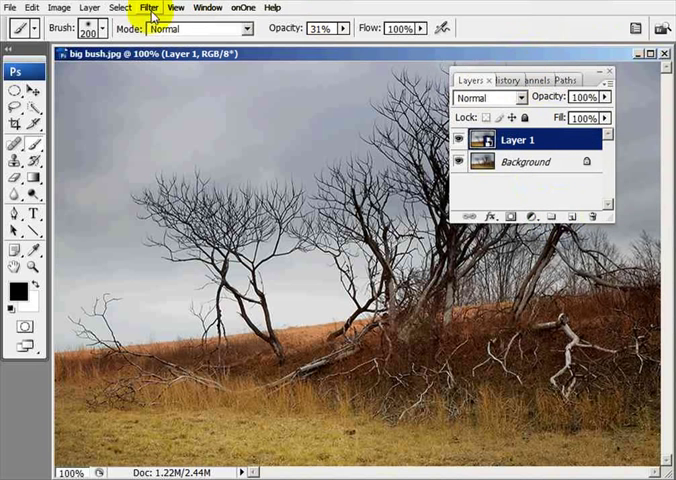
Step: Apply a Surface Blur smart filter at Radius 100 to fog the top layer
{"action": "left_click", "coordinate": [152, 8]}
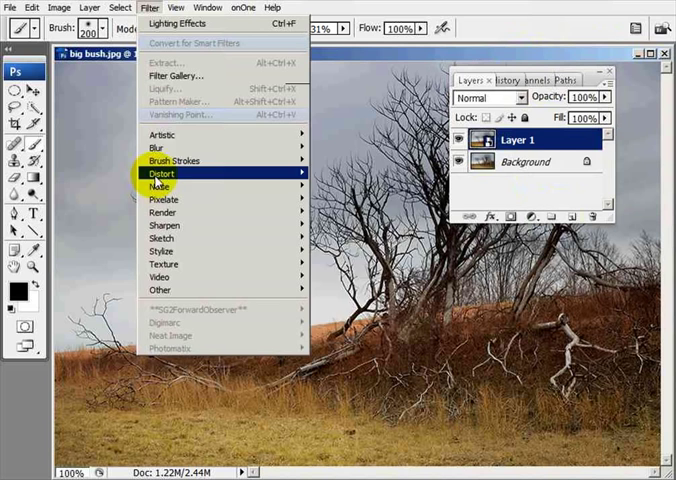
{"action": "mouse_move", "coordinate": [156, 148]}
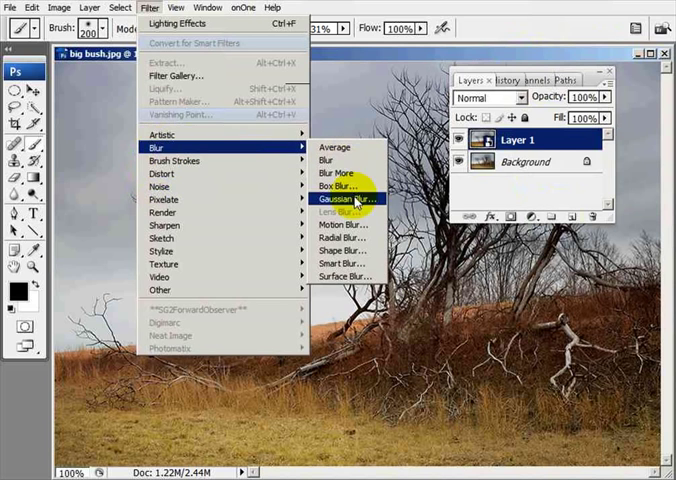
{"action": "left_click", "coordinate": [344, 276]}
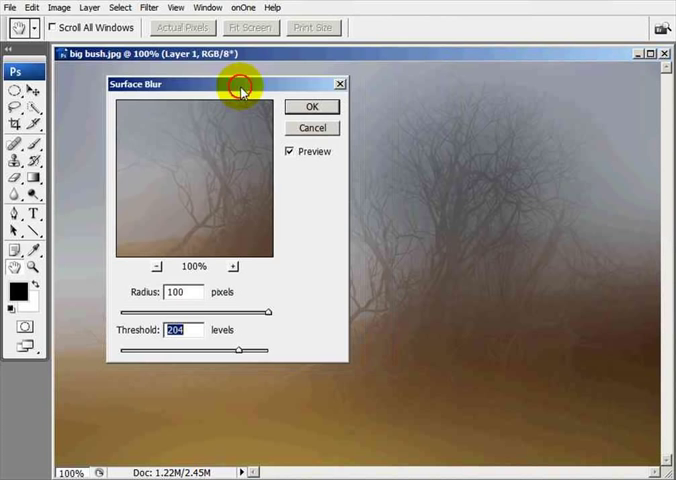
{"action": "left_click_drag", "start_coordinate": [240, 84], "coordinate": [232, 116]}
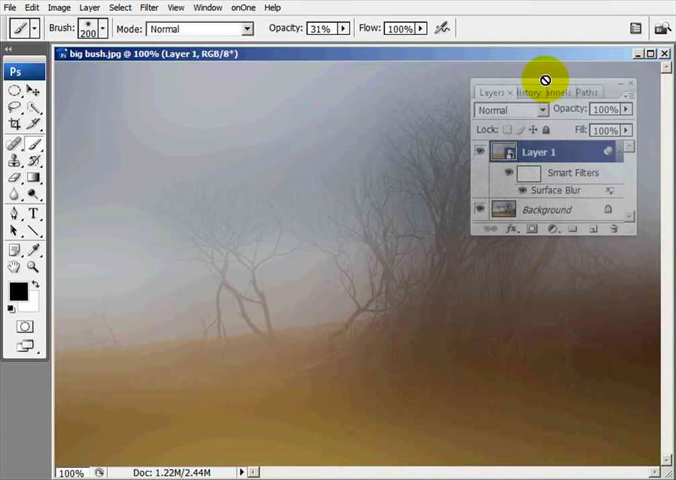
Step: Start Lighting Effects with an Omni light and lower its Intensity to about 39
{"action": "left_click", "coordinate": [148, 8]}
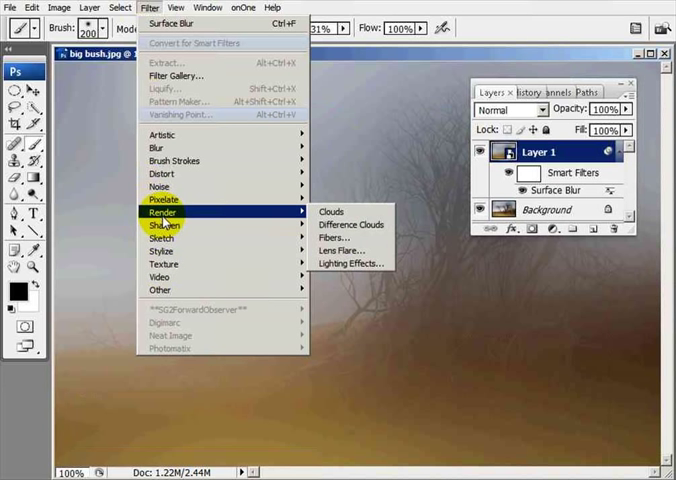
{"action": "left_click", "coordinate": [348, 264]}
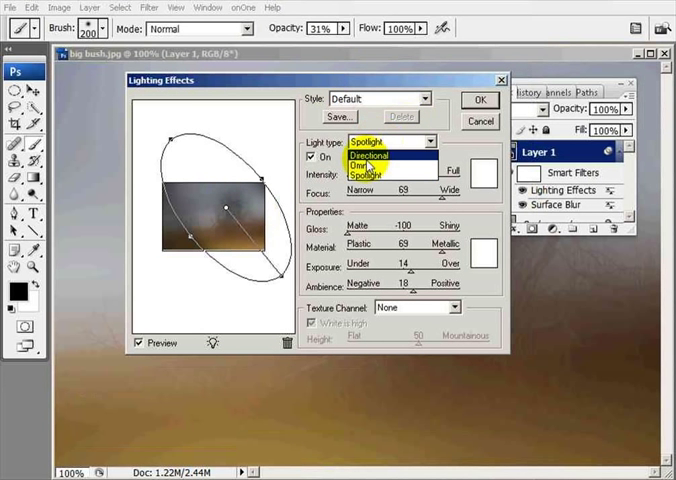
{"action": "left_click", "coordinate": [364, 164]}
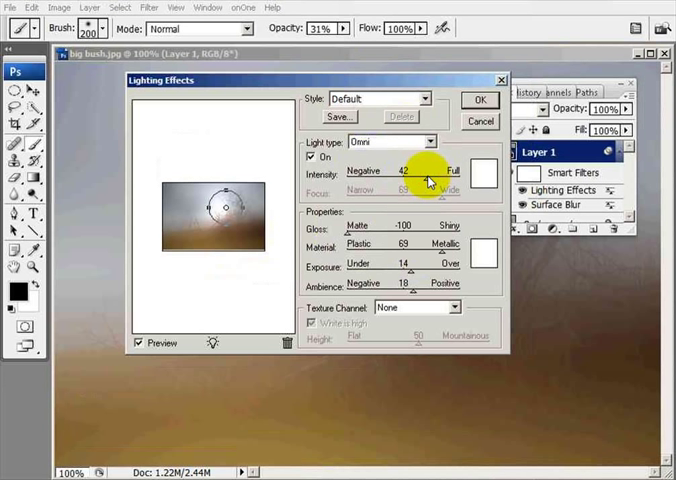
{"action": "left_click_drag", "start_coordinate": [432, 178], "coordinate": [426, 180]}
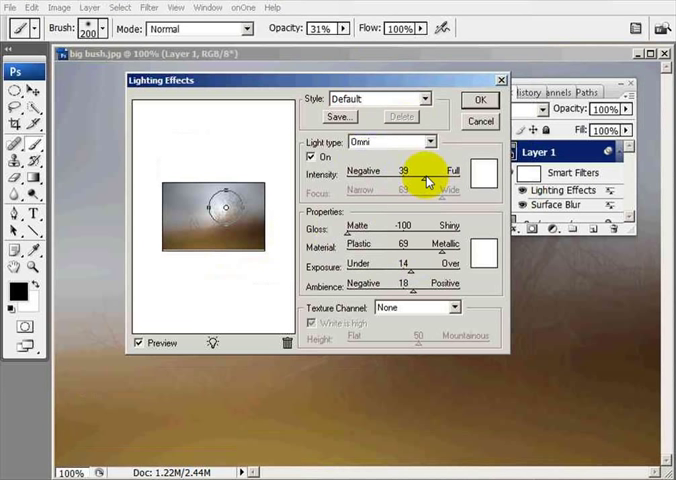
{"action": "left_click_drag", "start_coordinate": [426, 176], "coordinate": [224, 212]}
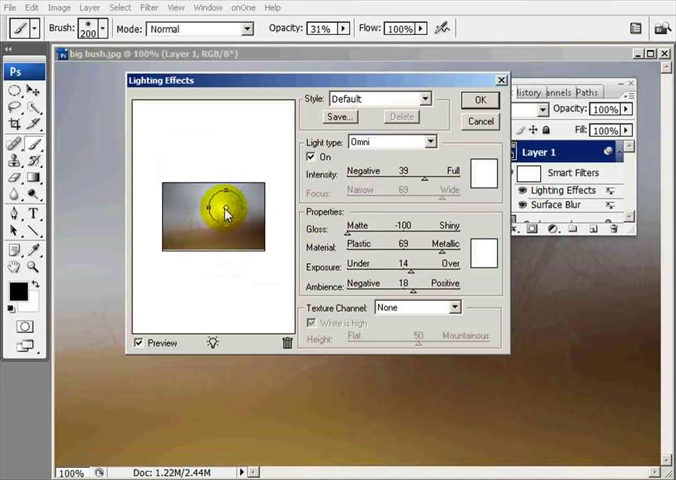
Step: Position the omni light behind the branches in the preview and apply the effect
{"action": "left_click_drag", "start_coordinate": [224, 210], "coordinate": [240, 238]}
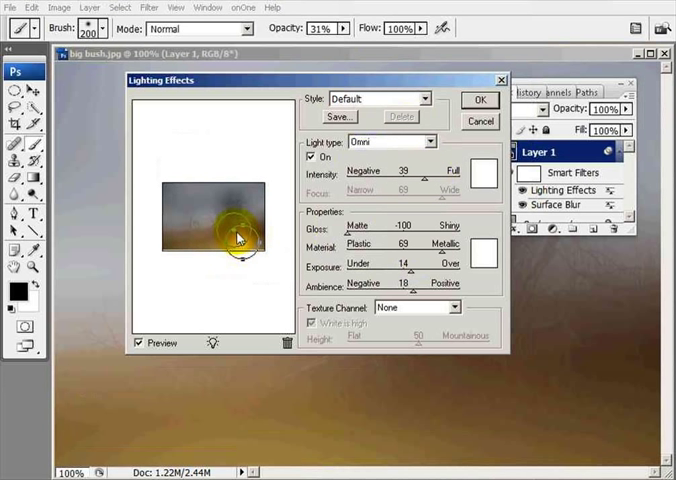
{"action": "left_click_drag", "start_coordinate": [240, 236], "coordinate": [224, 208]}
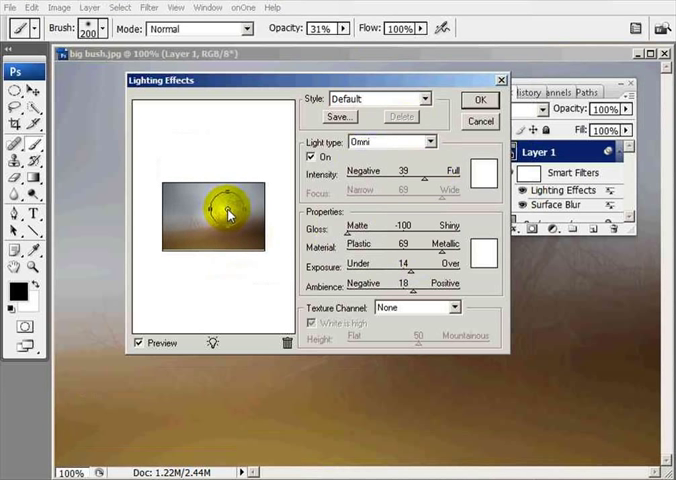
{"action": "left_click_drag", "start_coordinate": [224, 204], "coordinate": [244, 246]}
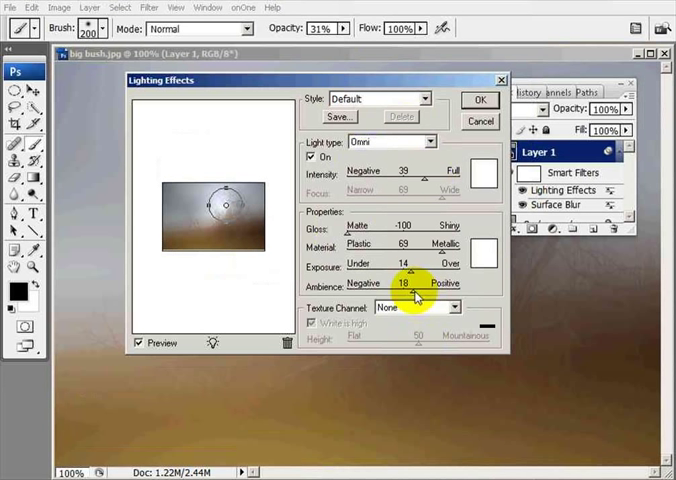
{"action": "mouse_move", "coordinate": [378, 220]}
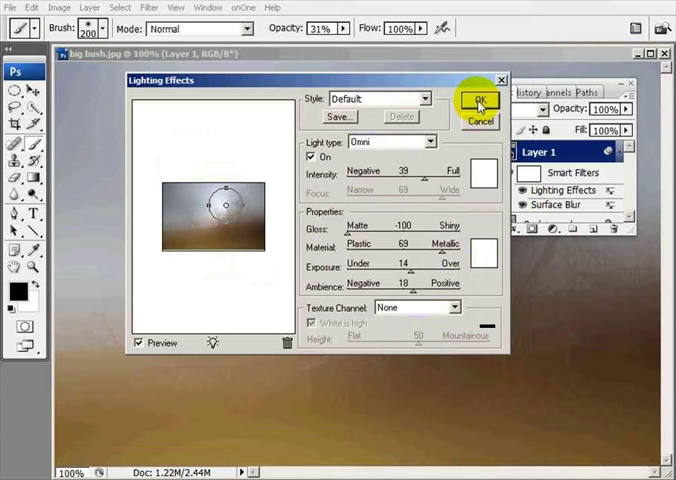
{"action": "left_click", "coordinate": [472, 100]}
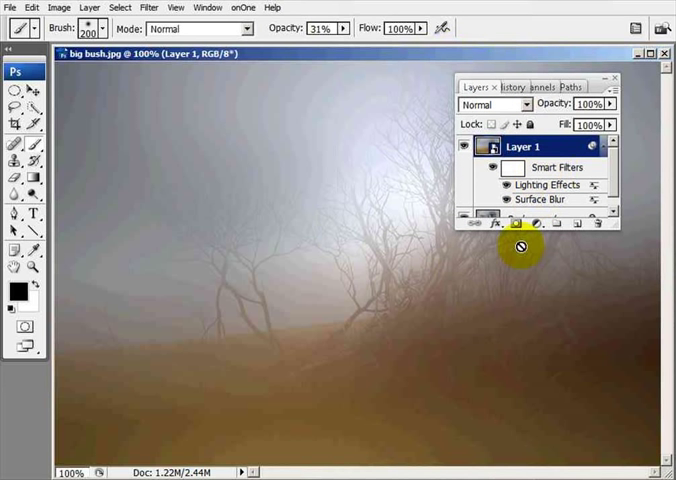
{"action": "mouse_move", "coordinate": [416, 256]}
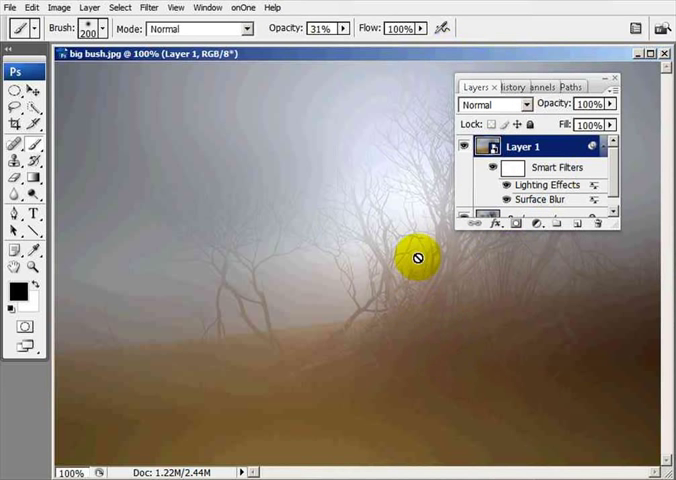
Step: Target the Smart Filters mask and switch to the Brush Tool
{"action": "left_click_drag", "start_coordinate": [536, 86], "coordinate": [530, 76]}
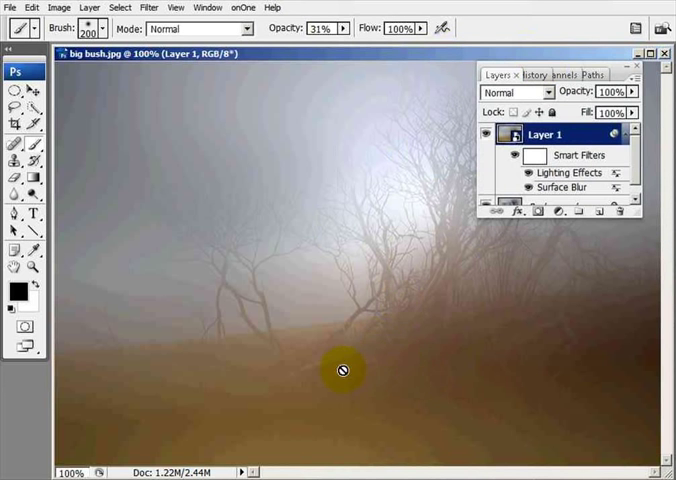
{"action": "mouse_move", "coordinate": [332, 220]}
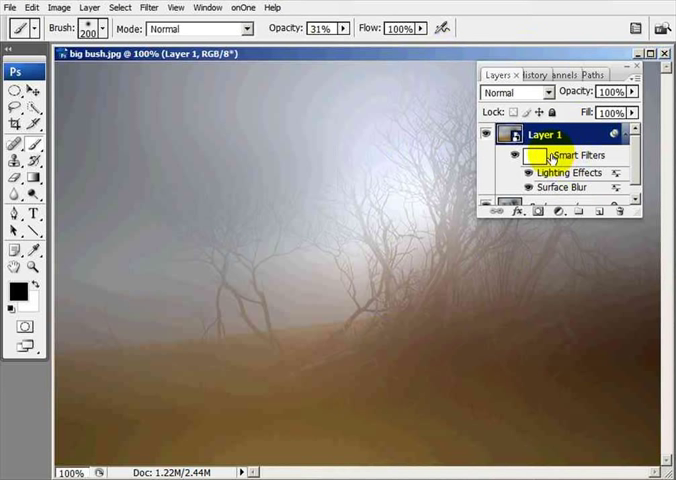
{"action": "left_click", "coordinate": [532, 156]}
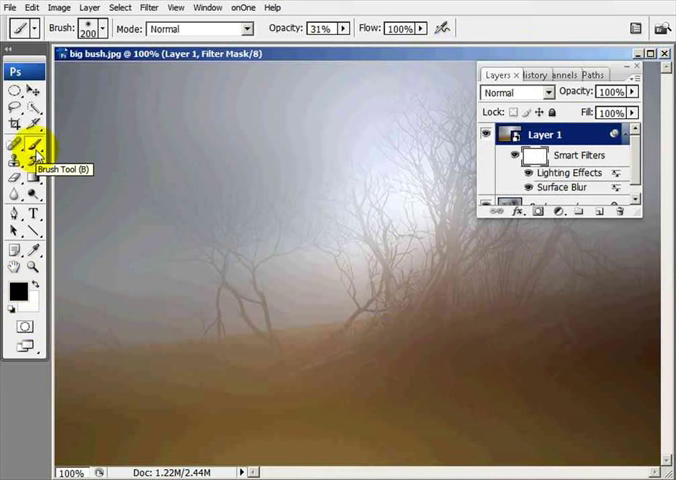
{"action": "left_click", "coordinate": [106, 28]}
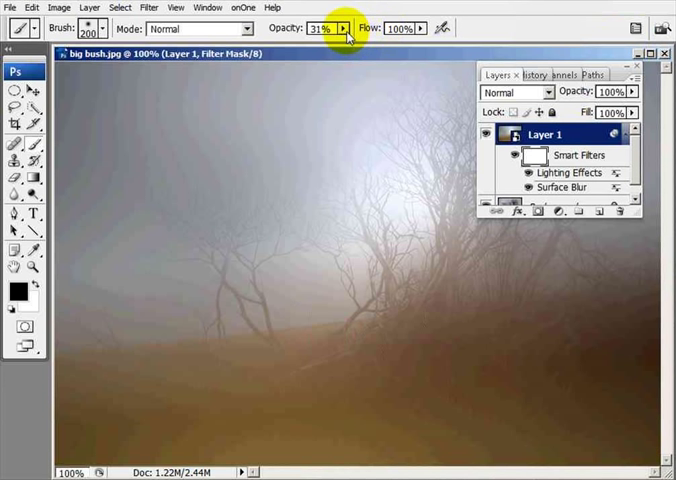
Step: Settle the brush Opacity at about 20%
{"action": "left_click_drag", "start_coordinate": [350, 38], "coordinate": [340, 38]}
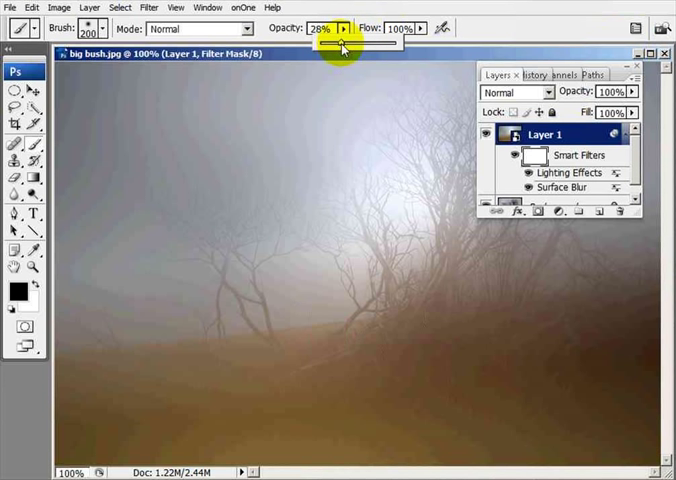
{"action": "left_click_drag", "start_coordinate": [324, 40], "coordinate": [348, 40]}
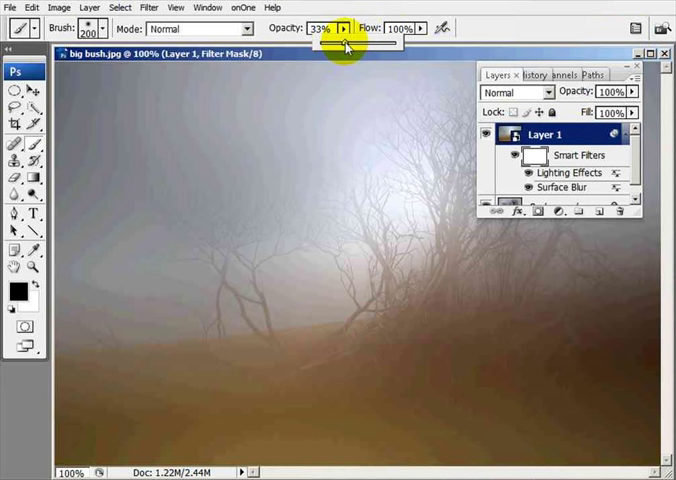
{"action": "left_click_drag", "start_coordinate": [344, 42], "coordinate": [336, 48]}
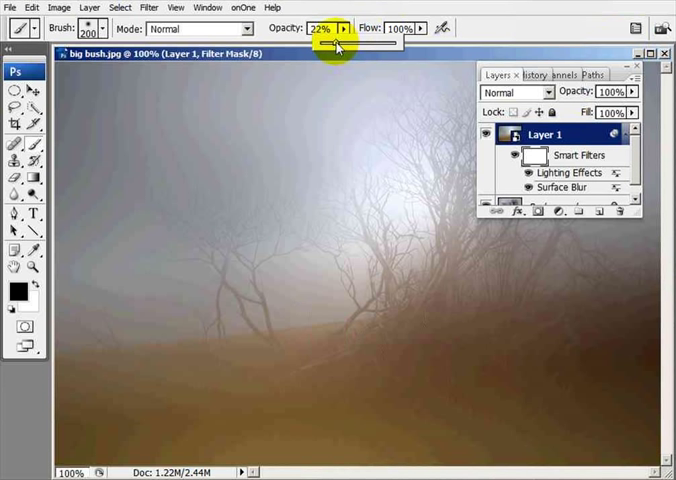
{"action": "left_click_drag", "start_coordinate": [336, 46], "coordinate": [330, 46]}
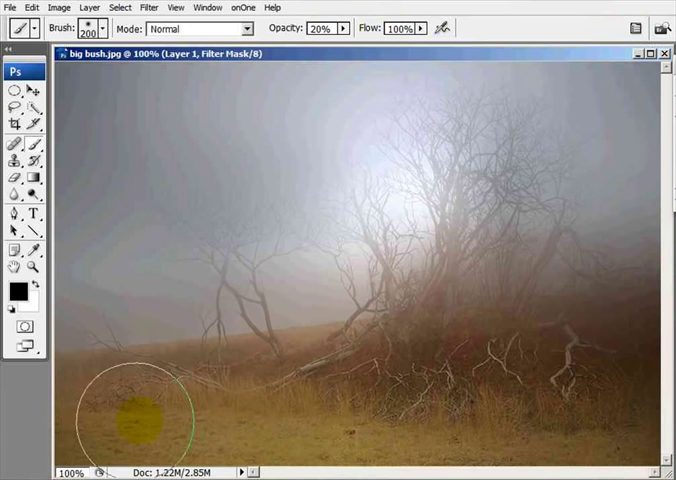
Step: Paint black on the mask to reveal sharp grass bottom-left and fallen branches bottom-right
{"action": "left_click_drag", "start_coordinate": [136, 410], "coordinate": [560, 380]}
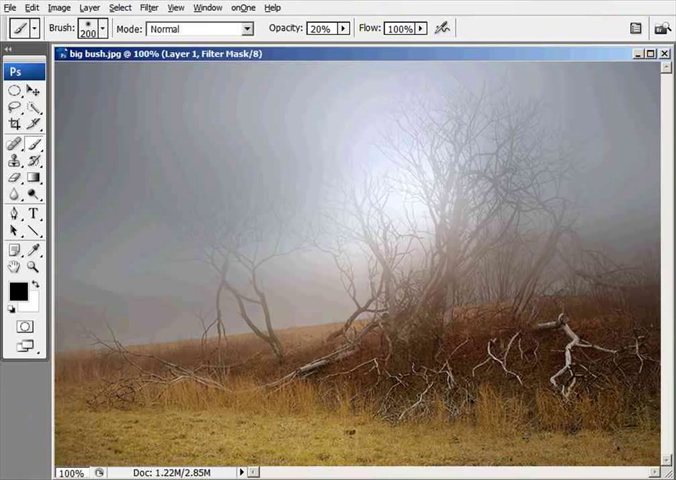
{"action": "left_click", "coordinate": [420, 404]}
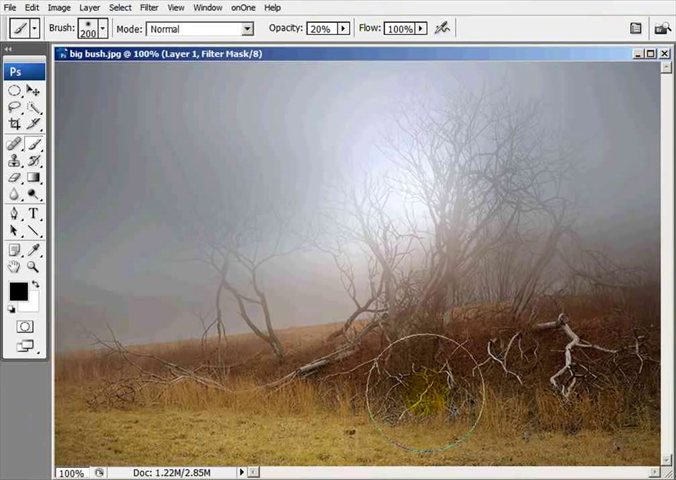